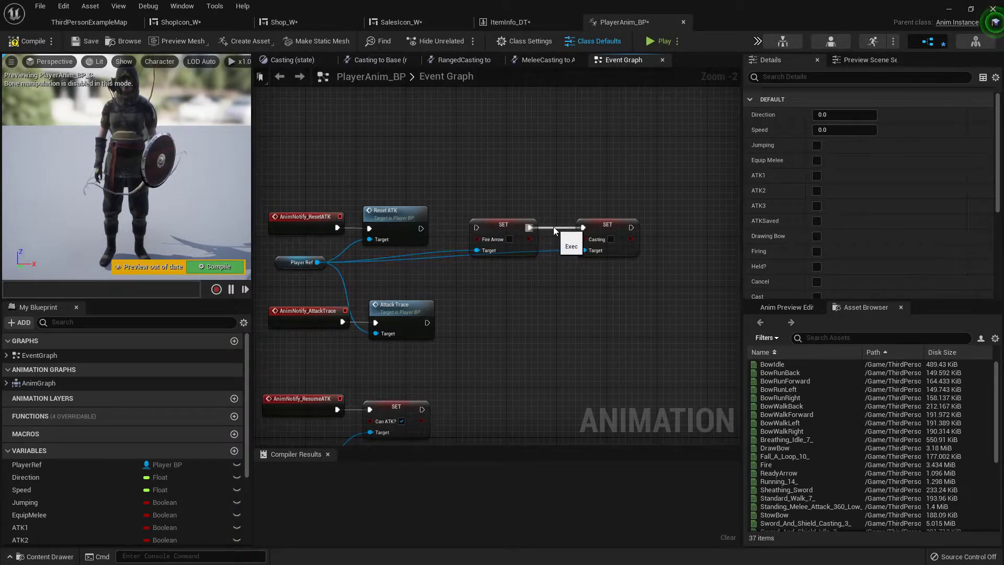
Step: Detach the Fire Arrow SET node from the ResetATK chain and move it toward the ResumeATK notify
{"action": "left_click_drag", "start_coordinate": [503, 237], "coordinate": [496, 330]}
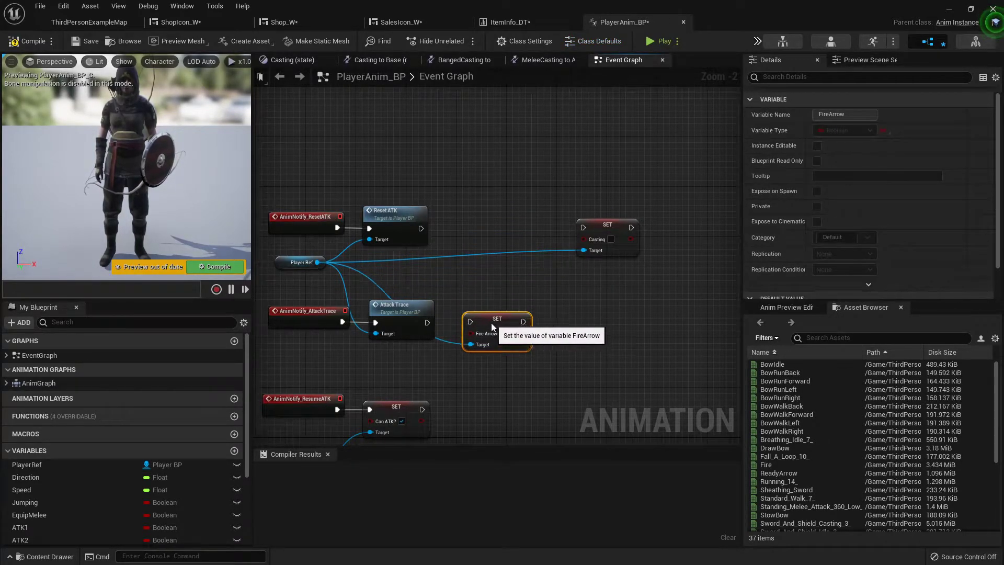
{"action": "left_click_drag", "start_coordinate": [496, 319], "coordinate": [490, 394]}
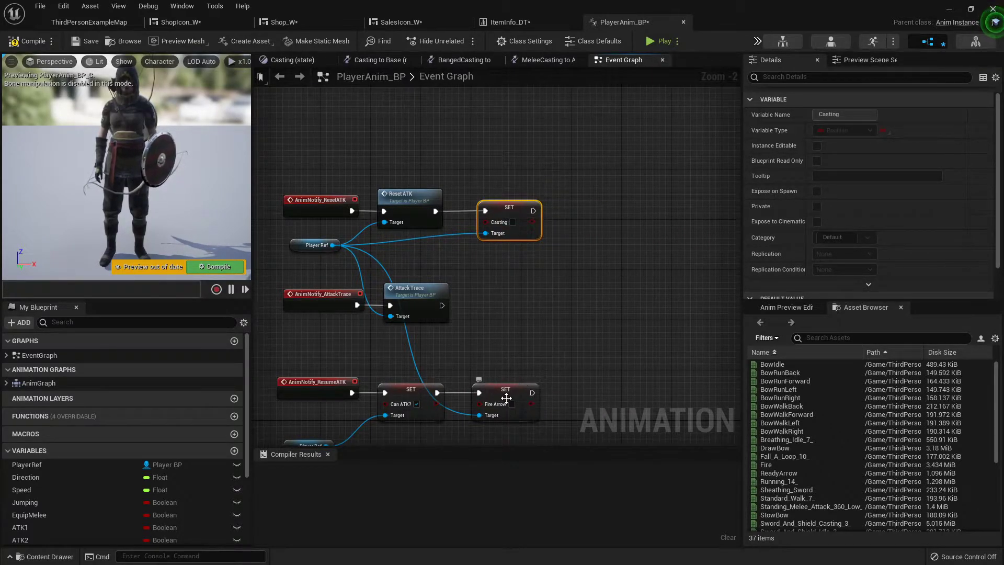
{"action": "mouse_move", "coordinate": [505, 390]}
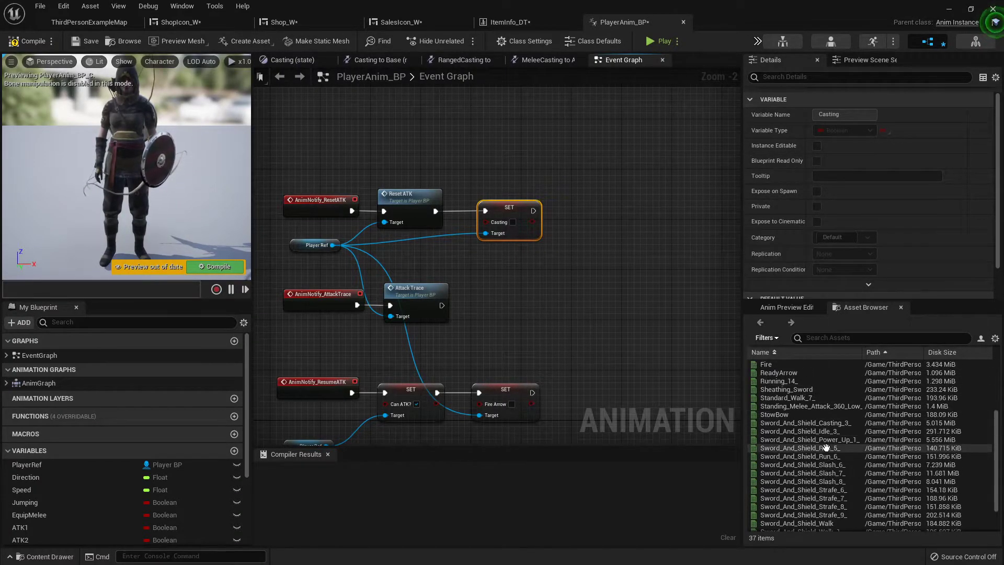
{"action": "scroll", "scroll_direction": "down", "scroll_amount": 3}
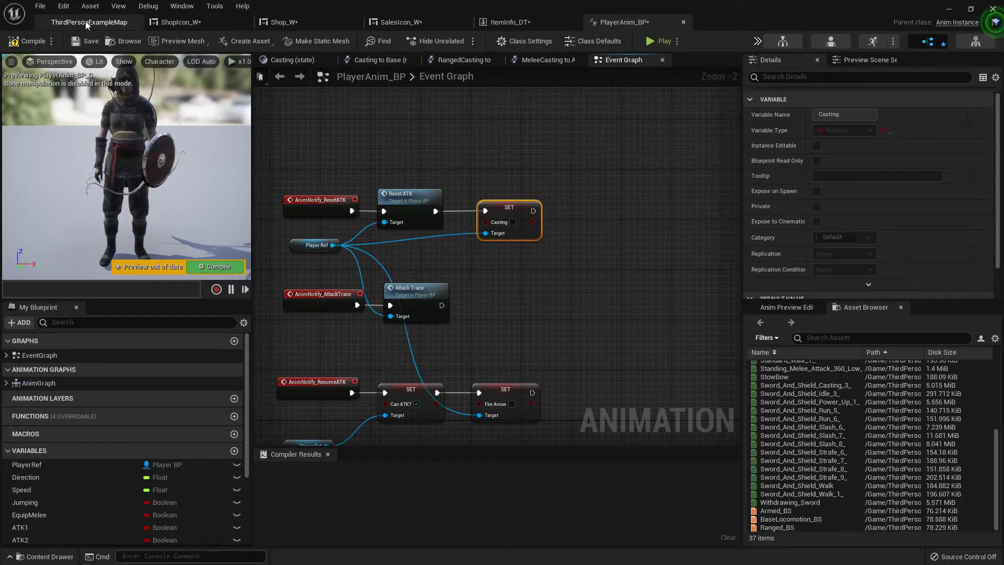
Step: Switch to the ThirdPersonExampleMap level and start a Play session in the viewport
{"action": "left_click", "coordinate": [505, 22]}
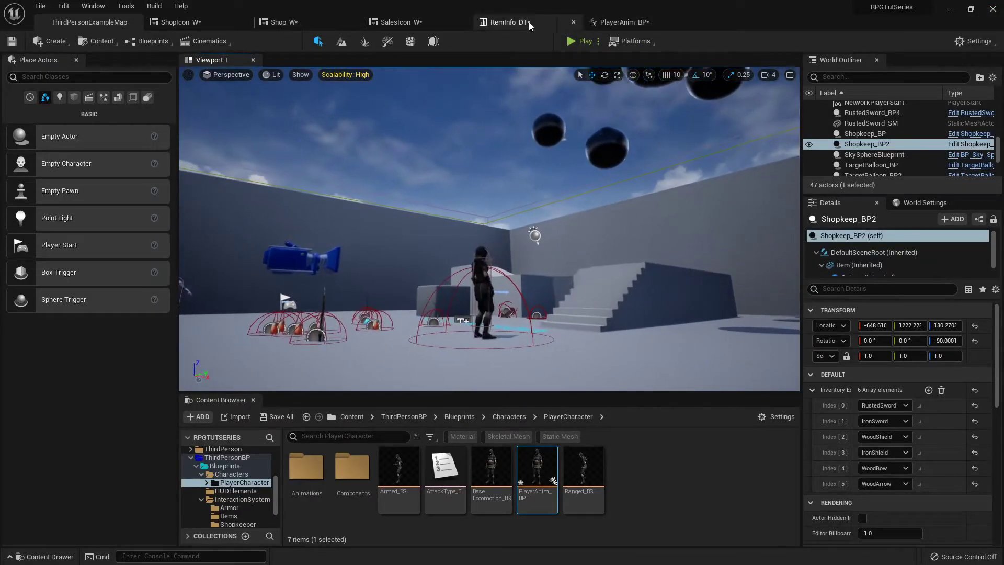
{"action": "left_click", "coordinate": [582, 41]}
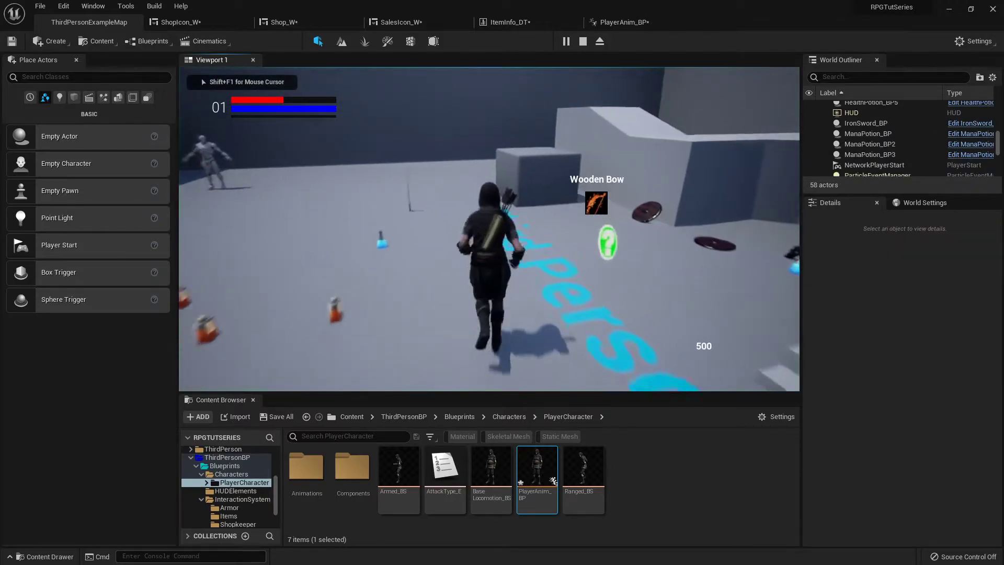